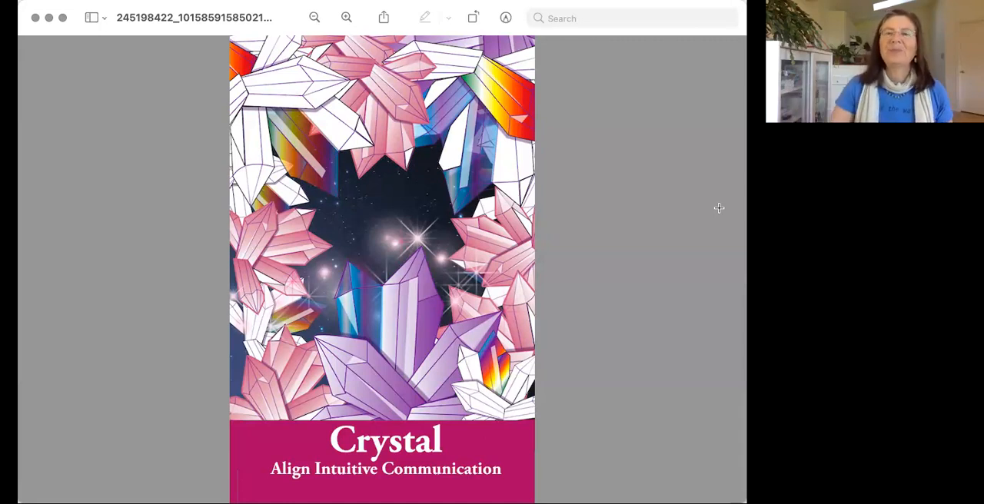
pyautogui.moveTo(500, 49)
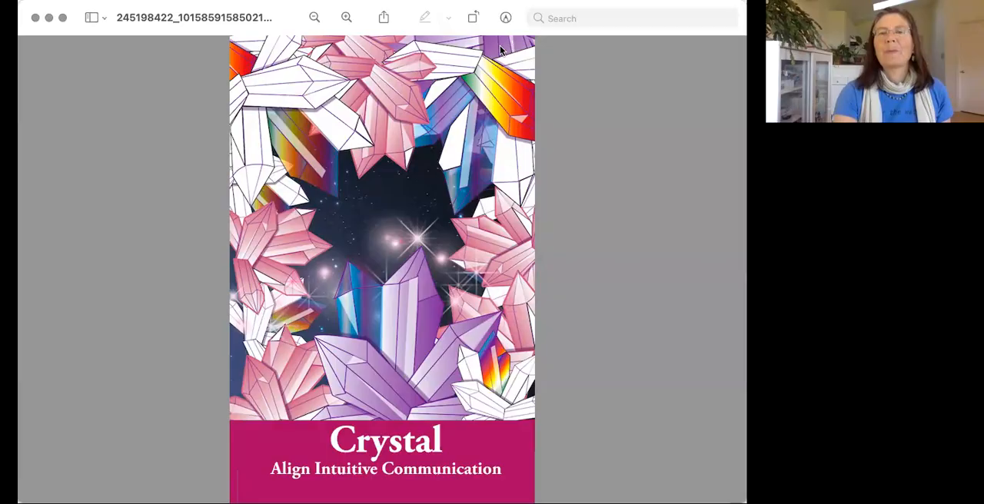